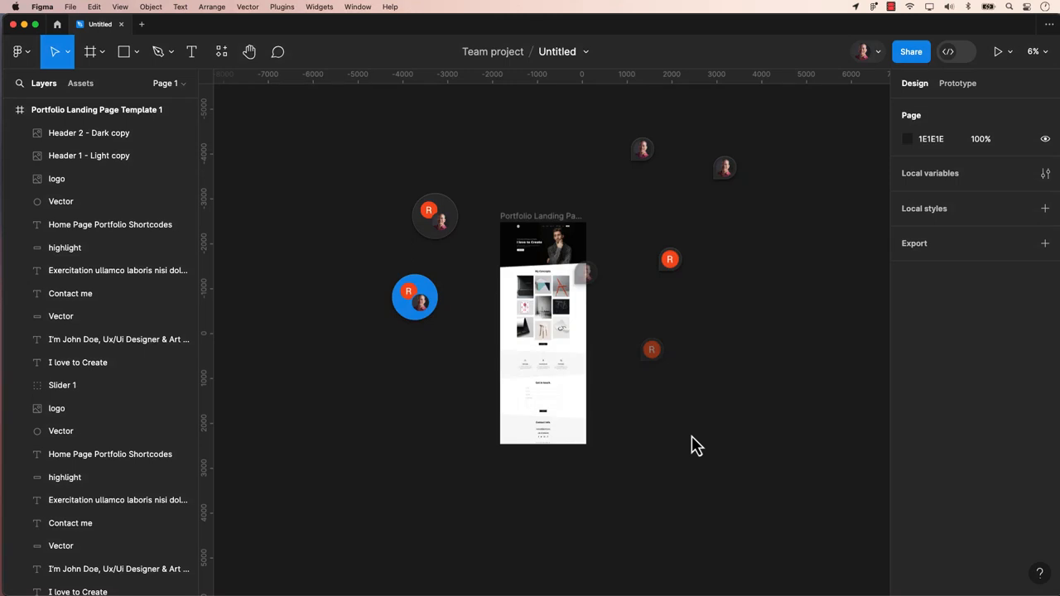
mouse_move(716, 480)
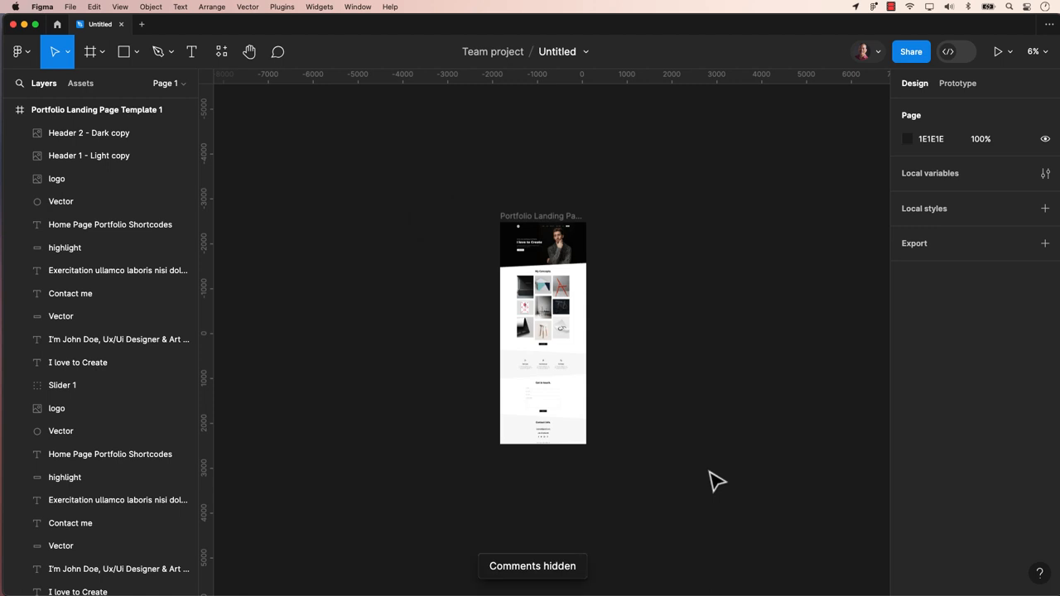
- Toggle comment visibility on the canvas with Shift+C and browse the comment display settings
click(278, 52)
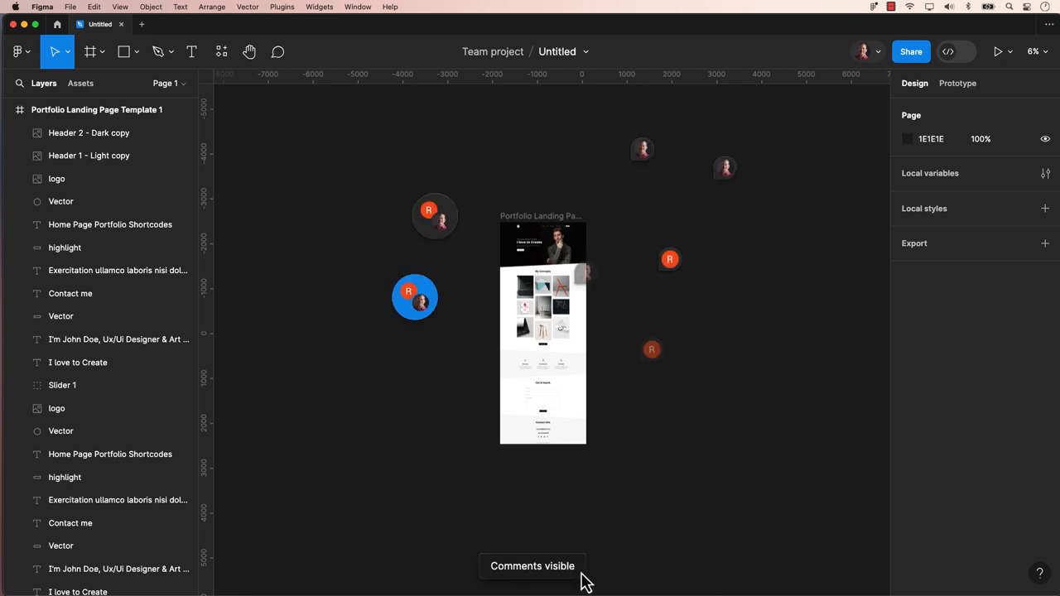
key(shift+c)
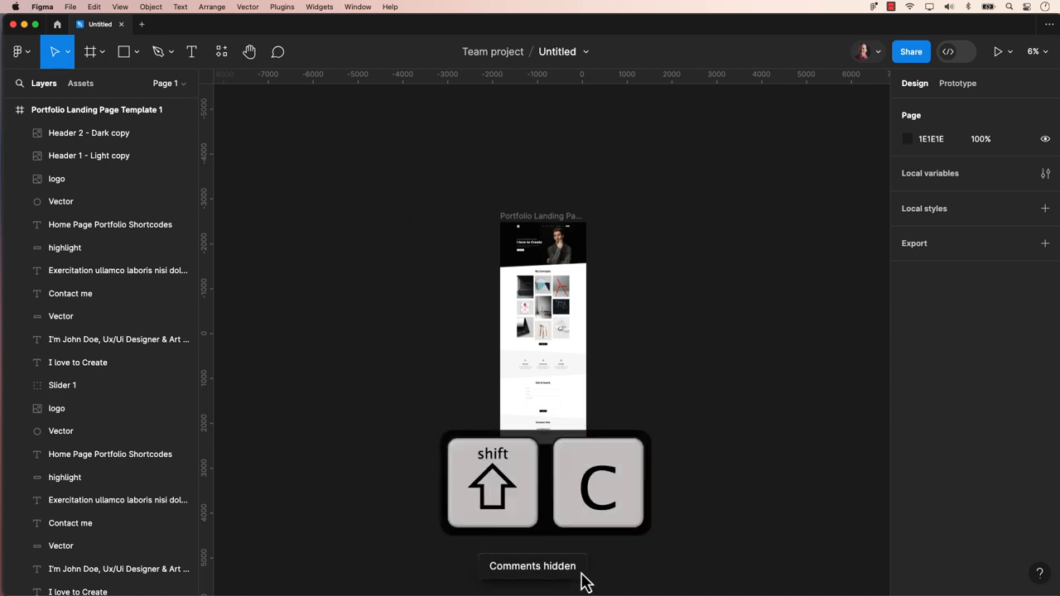
key(shift+c)
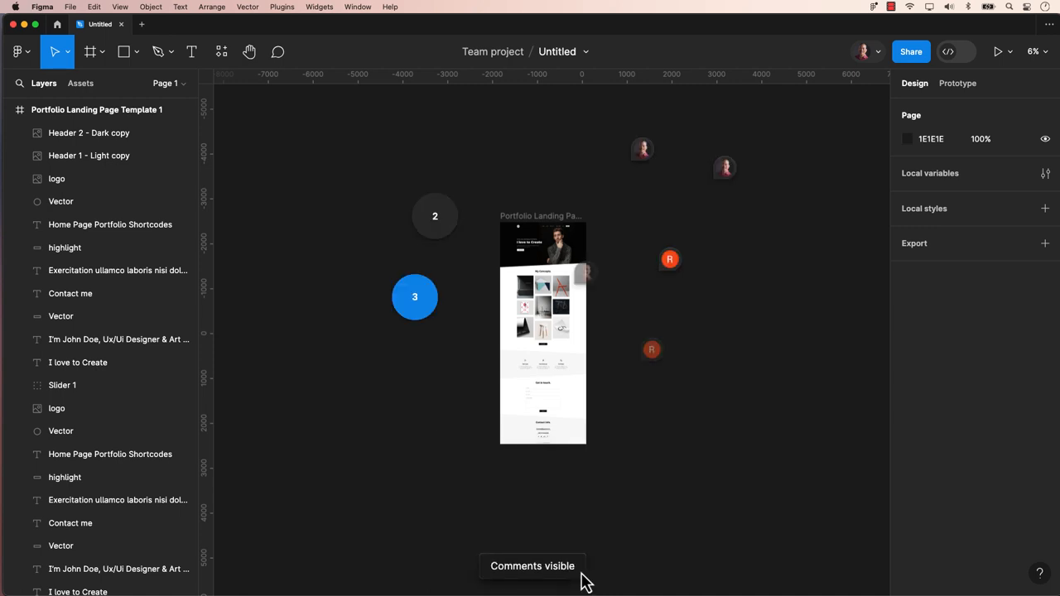
click(278, 52)
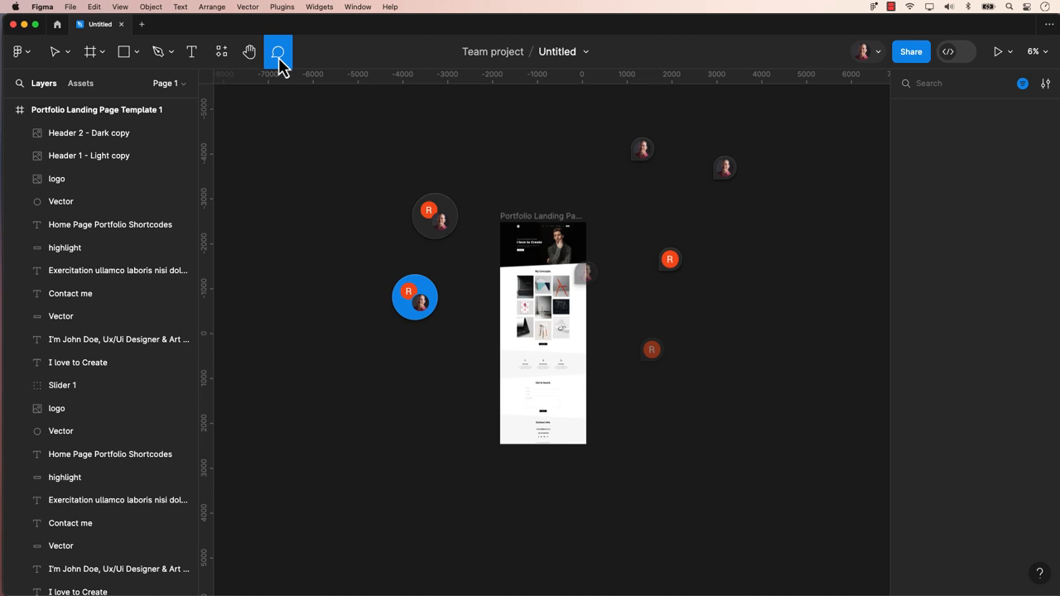
click(278, 52)
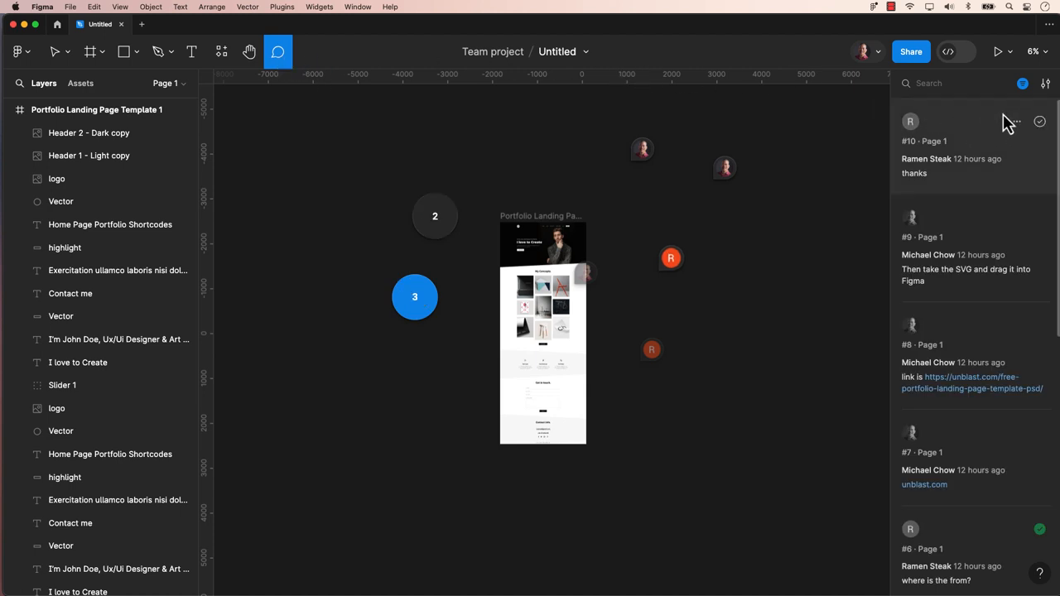
mouse_move(1047, 83)
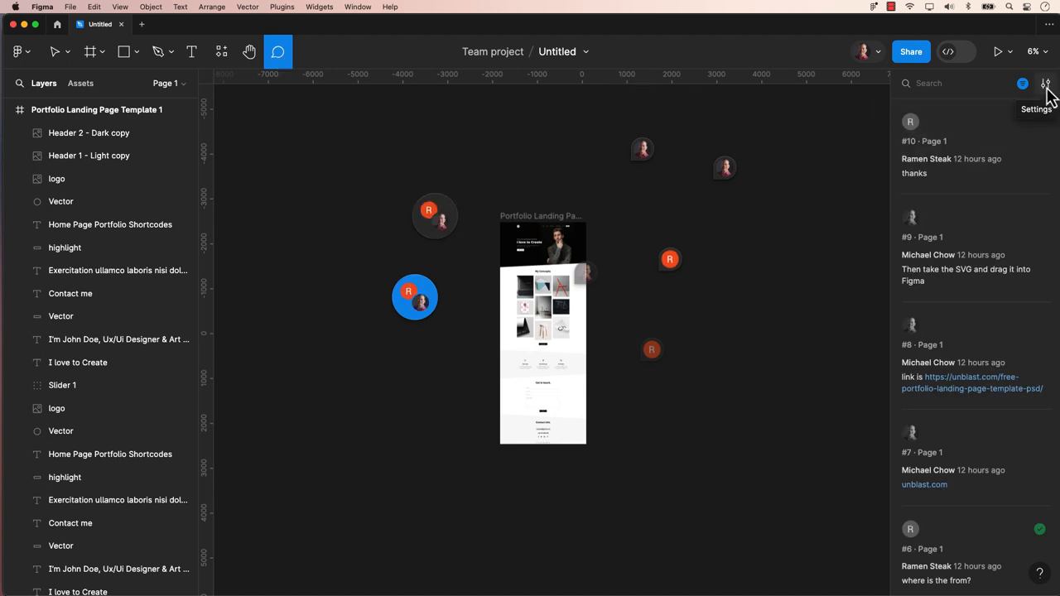
click(1047, 83)
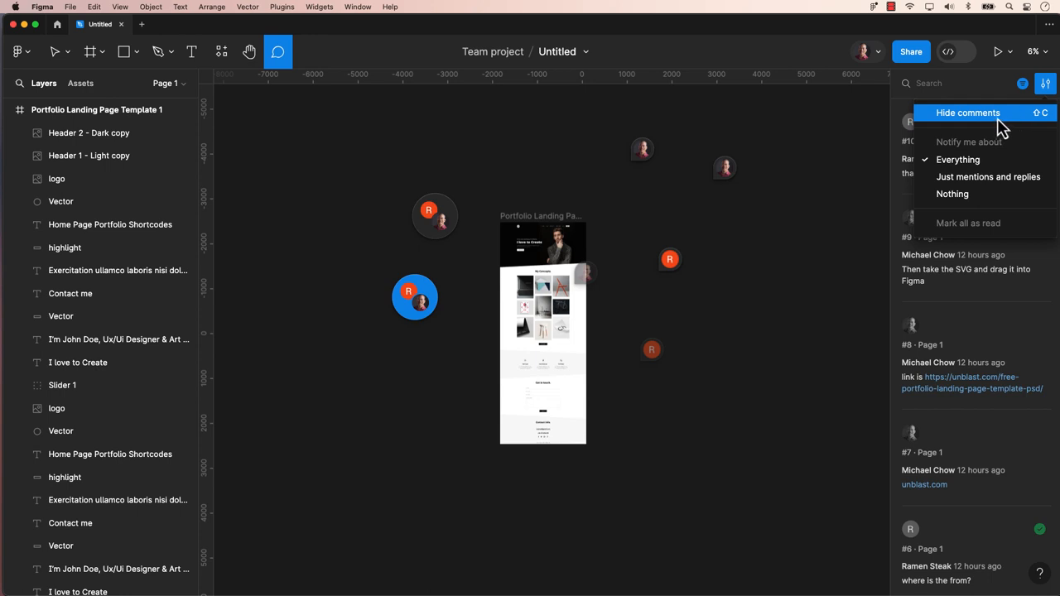
click(968, 112)
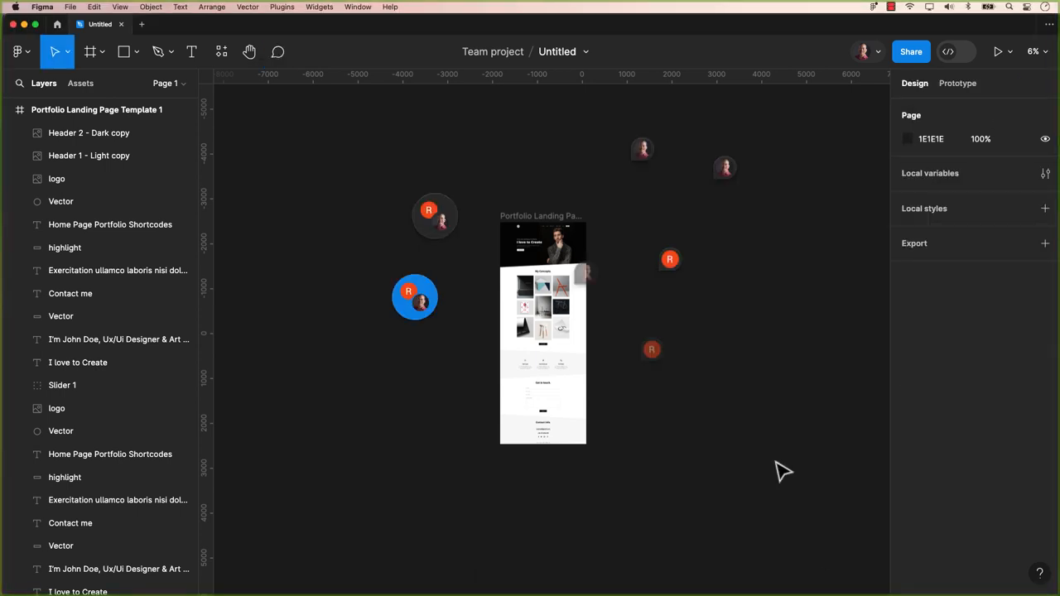
mouse_move(732, 308)
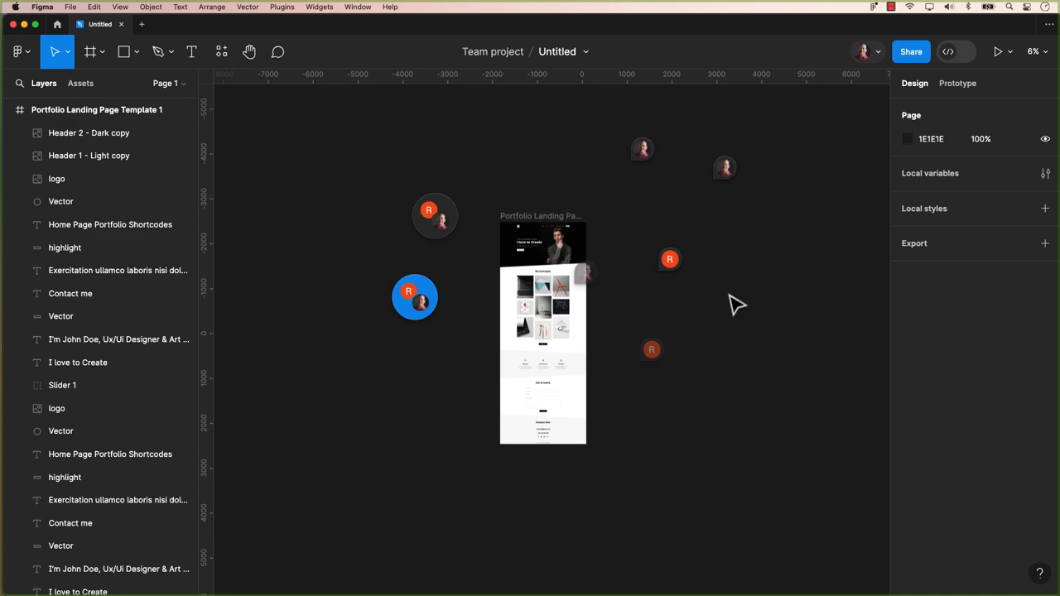
click(679, 186)
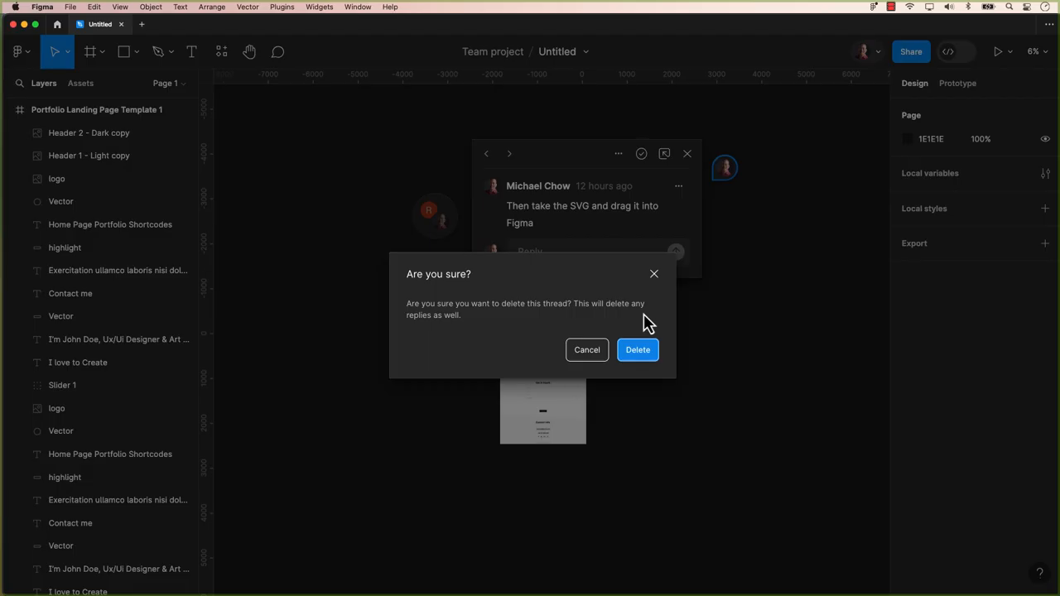
mouse_move(646, 331)
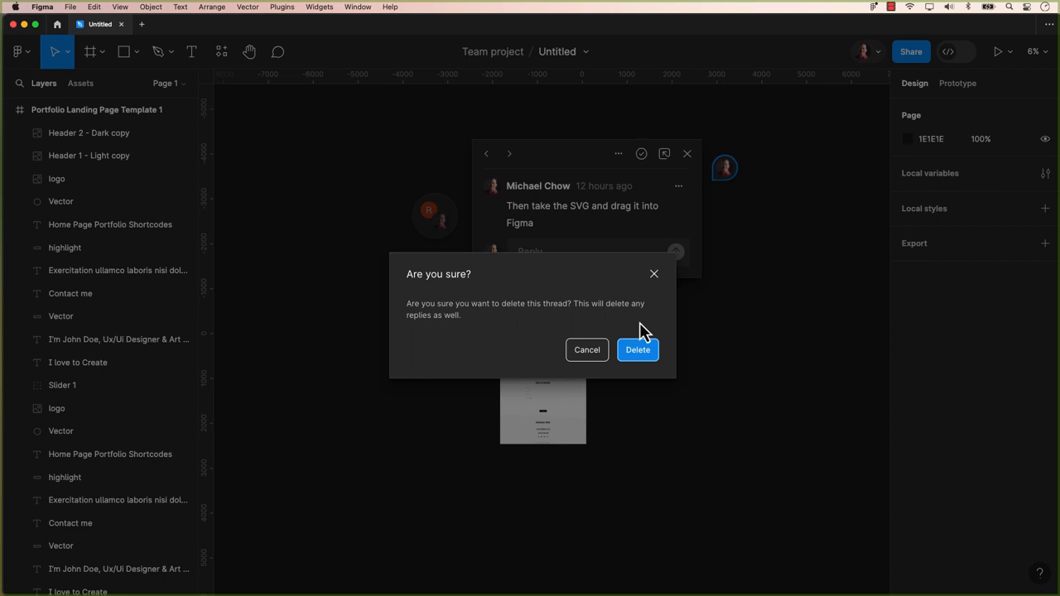
mouse_move(638, 335)
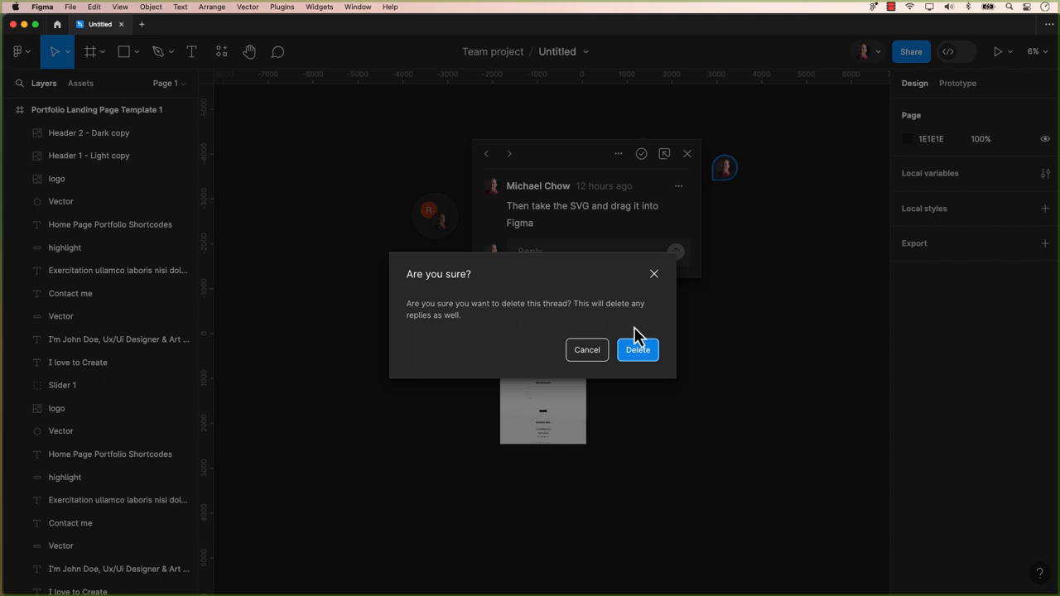
click(586, 350)
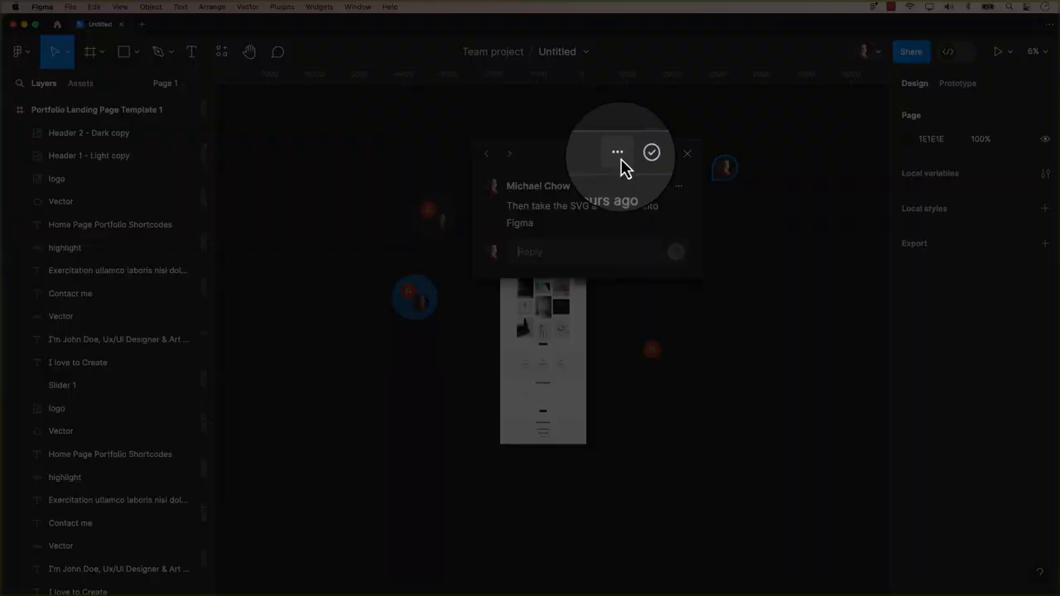
click(616, 153)
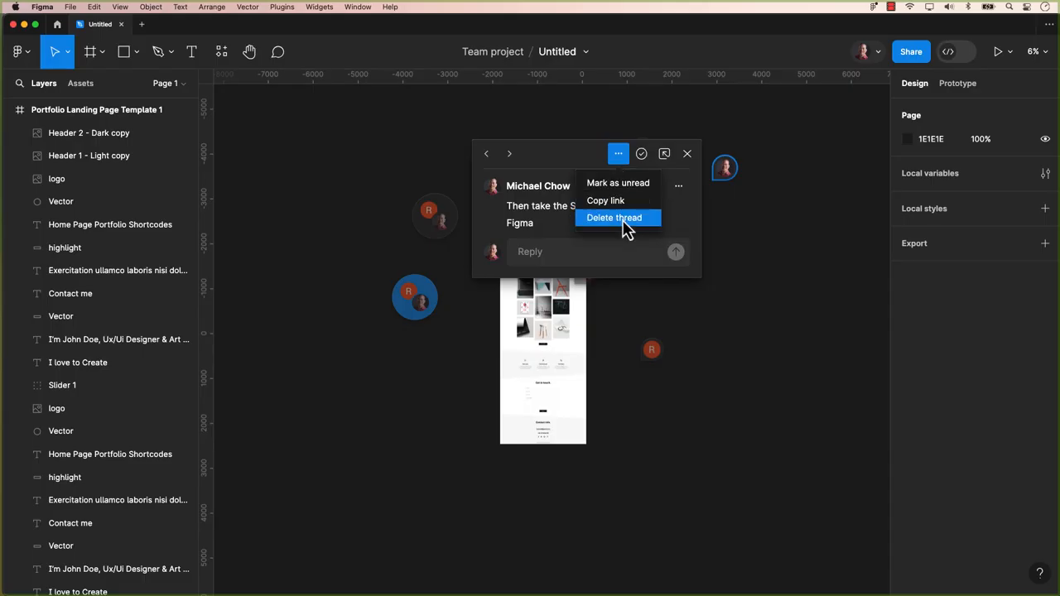
click(613, 217)
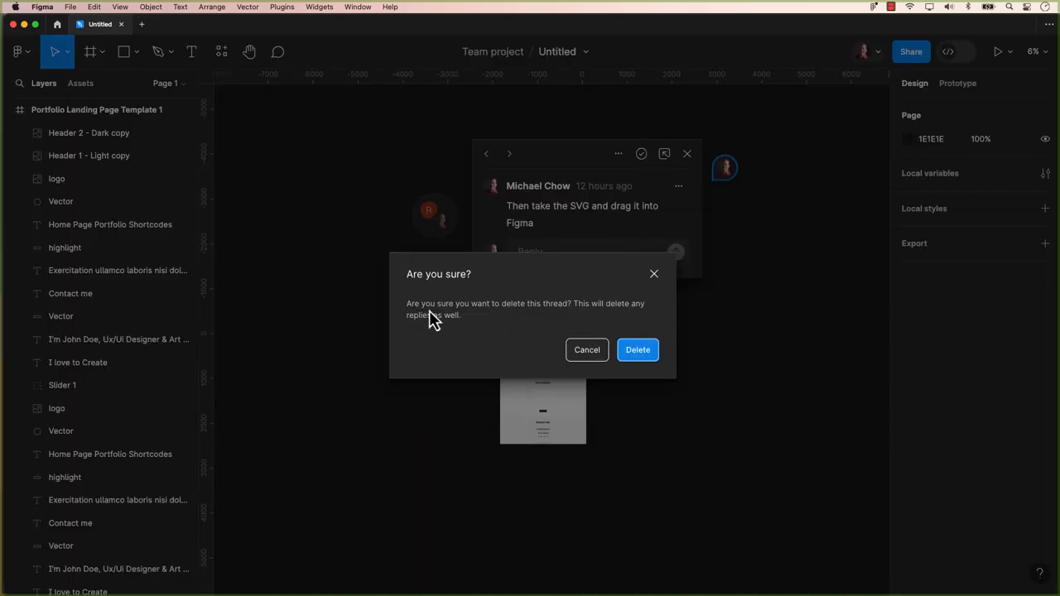
click(637, 349)
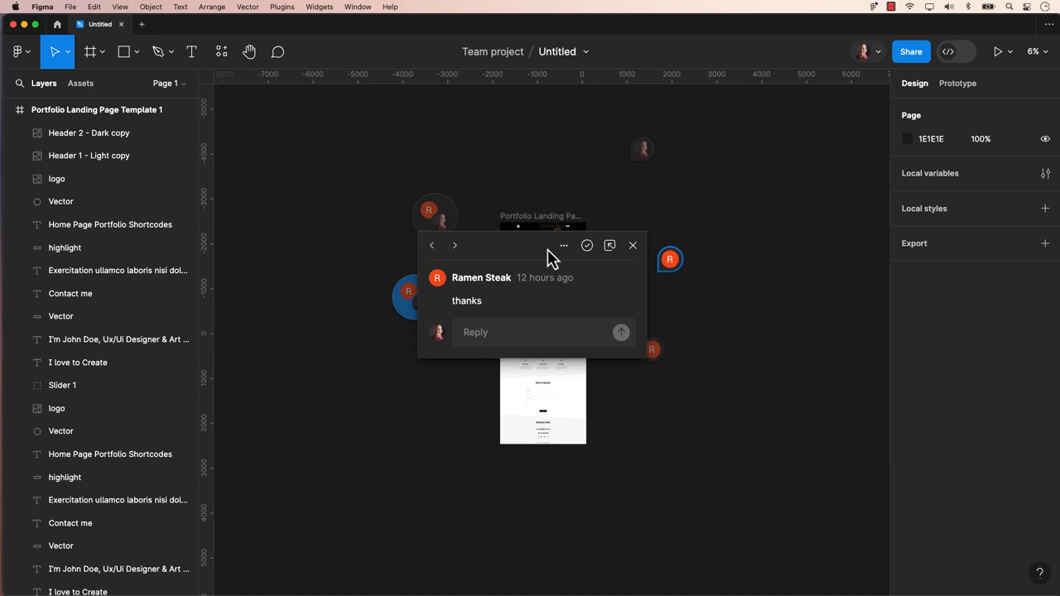
- Resolve the Ramen Steak 'thanks' thread from its toolbar and deselect the frame
click(564, 245)
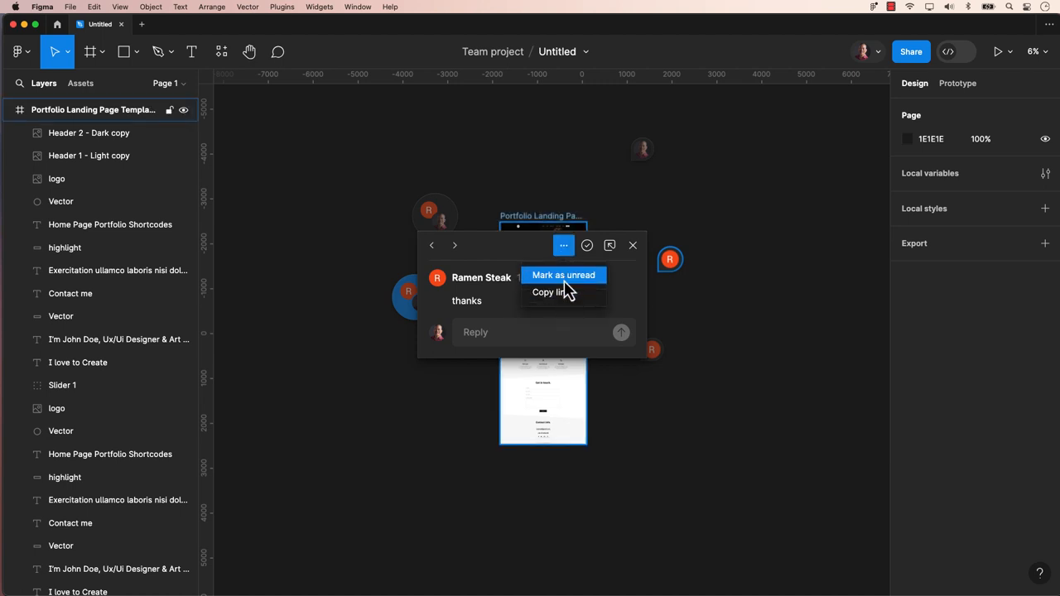
mouse_move(523, 267)
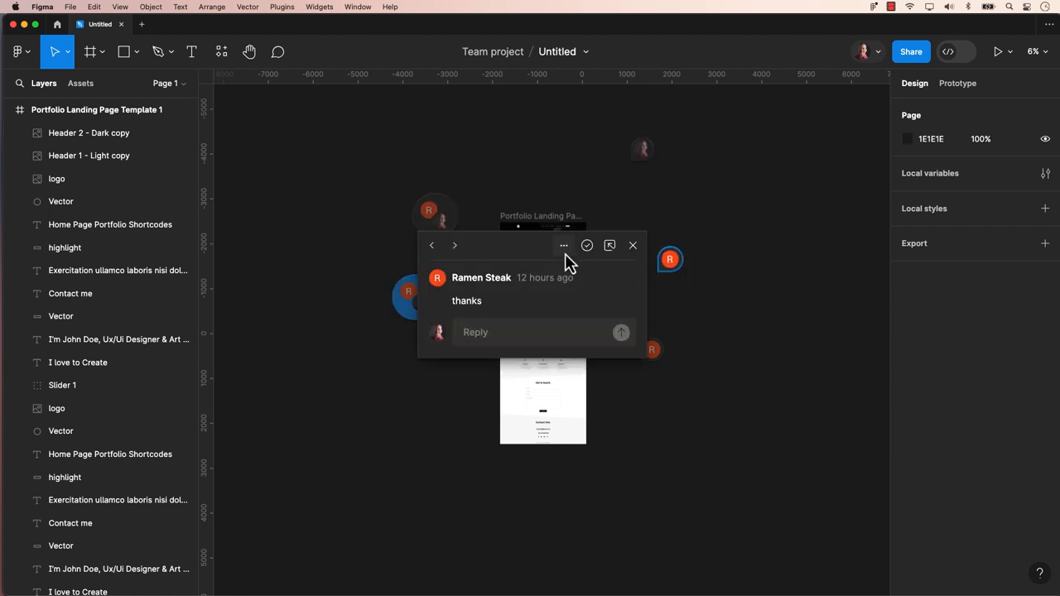
click(633, 246)
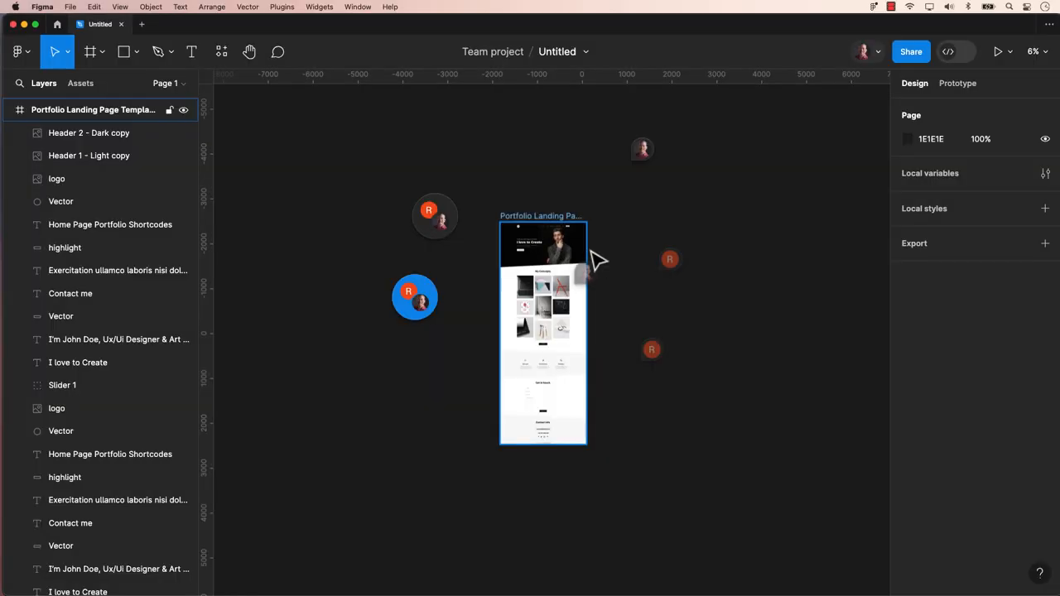
click(669, 259)
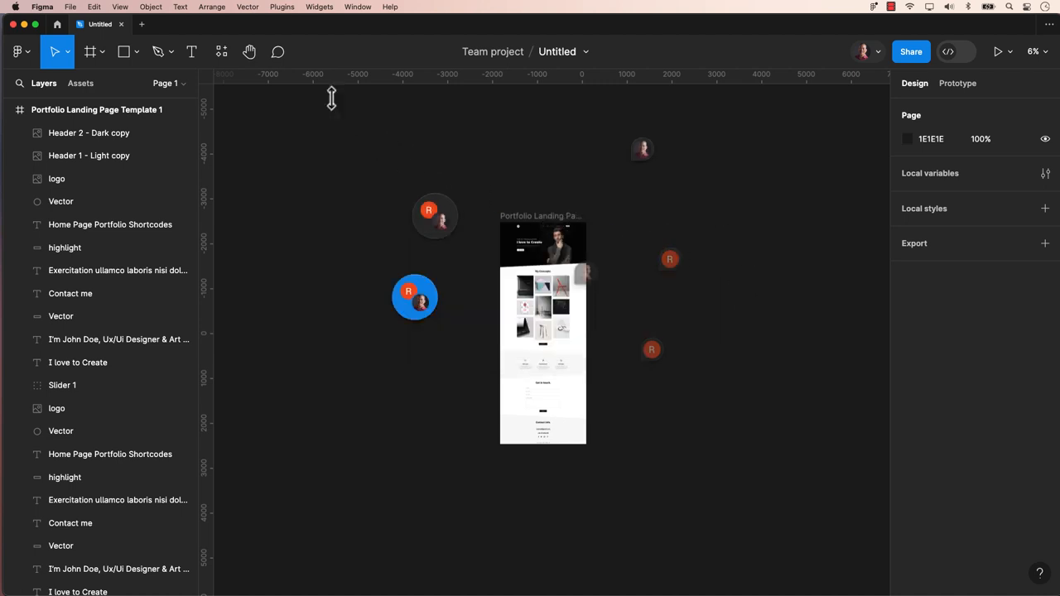
- Enable Show resolved comments in the comments sidebar filter menu
click(278, 51)
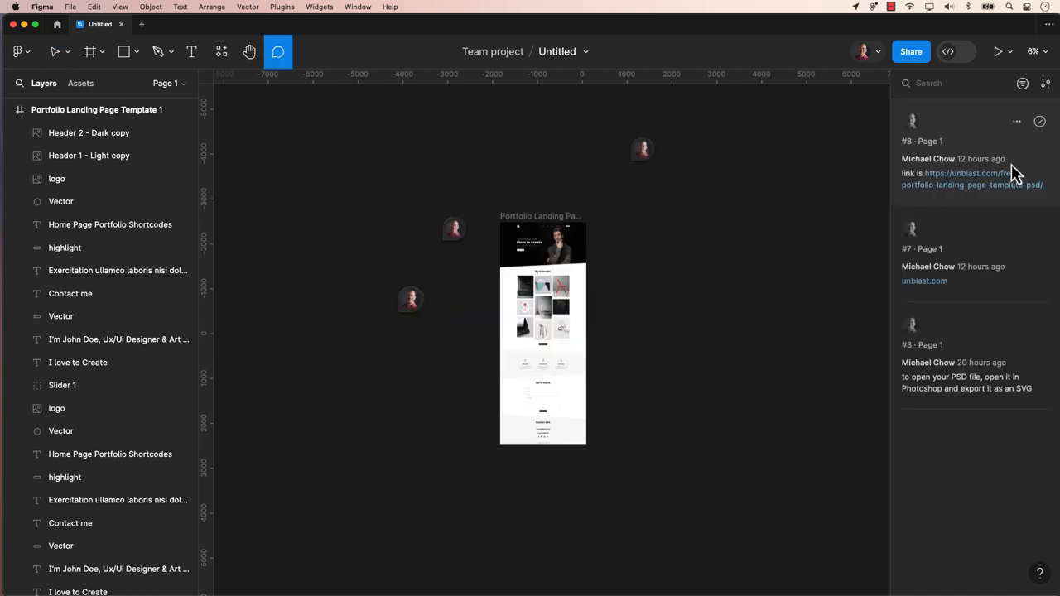
click(1022, 83)
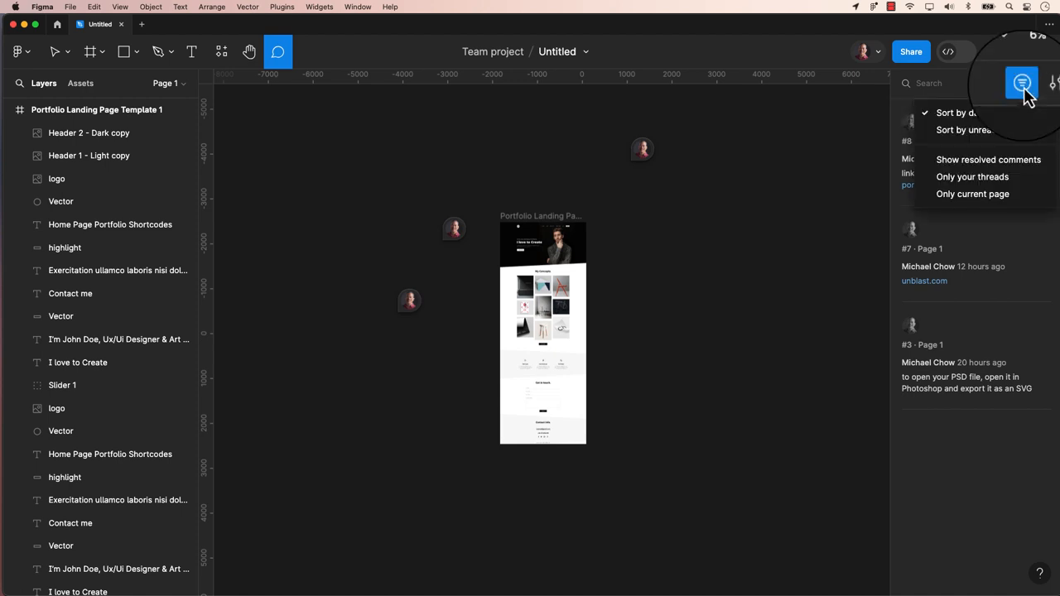
mouse_move(987, 159)
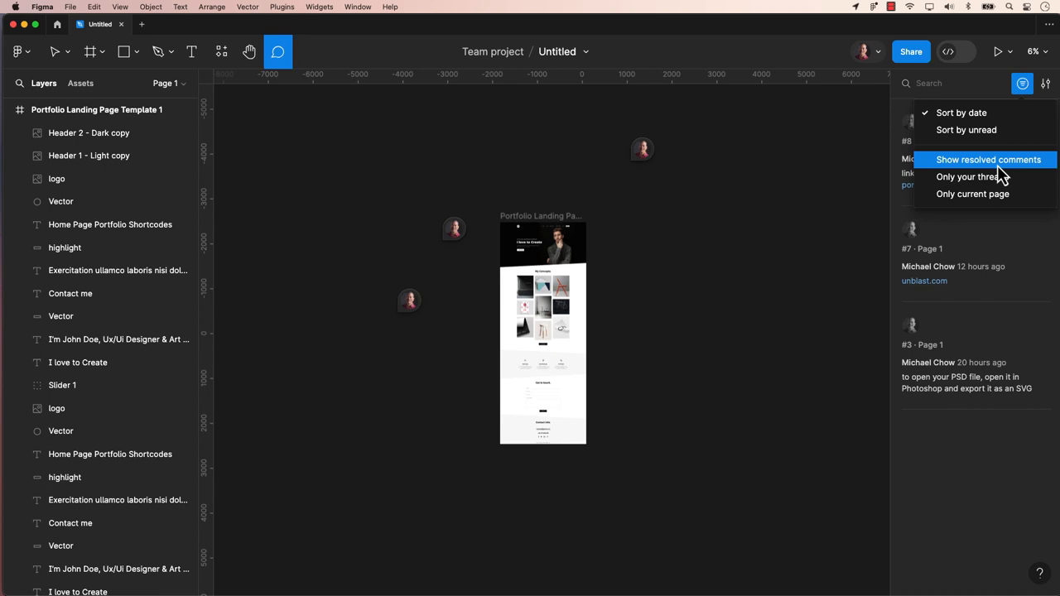
click(987, 159)
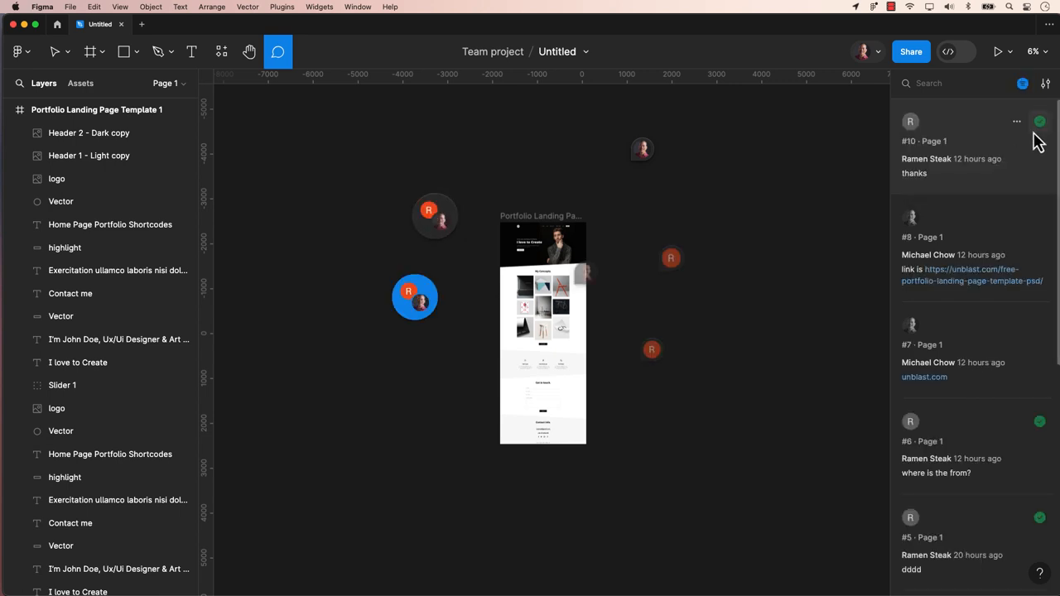
mouse_move(1040, 516)
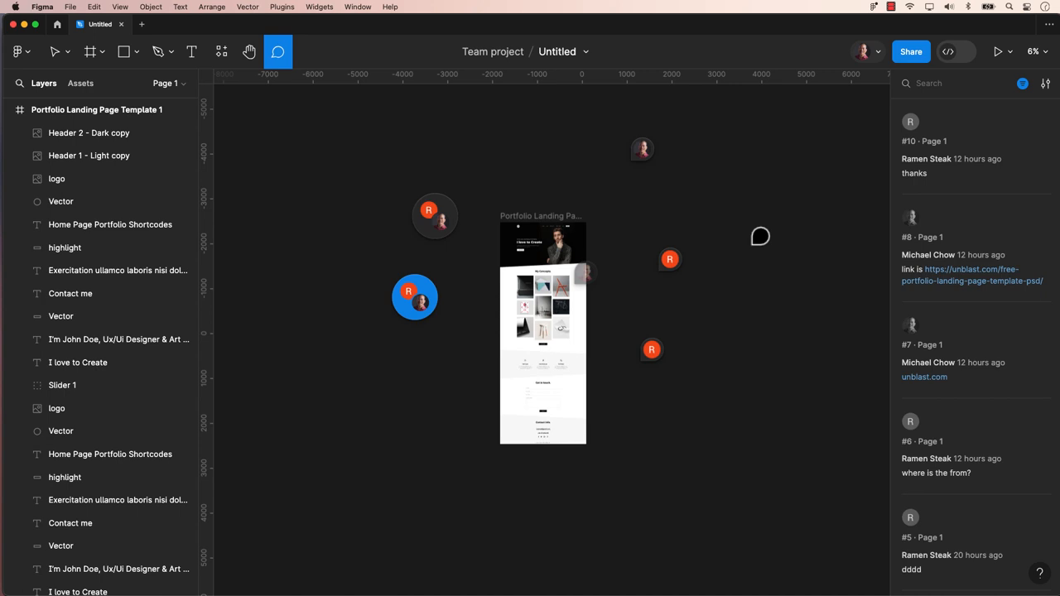
- Delete the thread about opening the PSD in Photoshop and exporting as SVG, confirming deletion
click(56, 52)
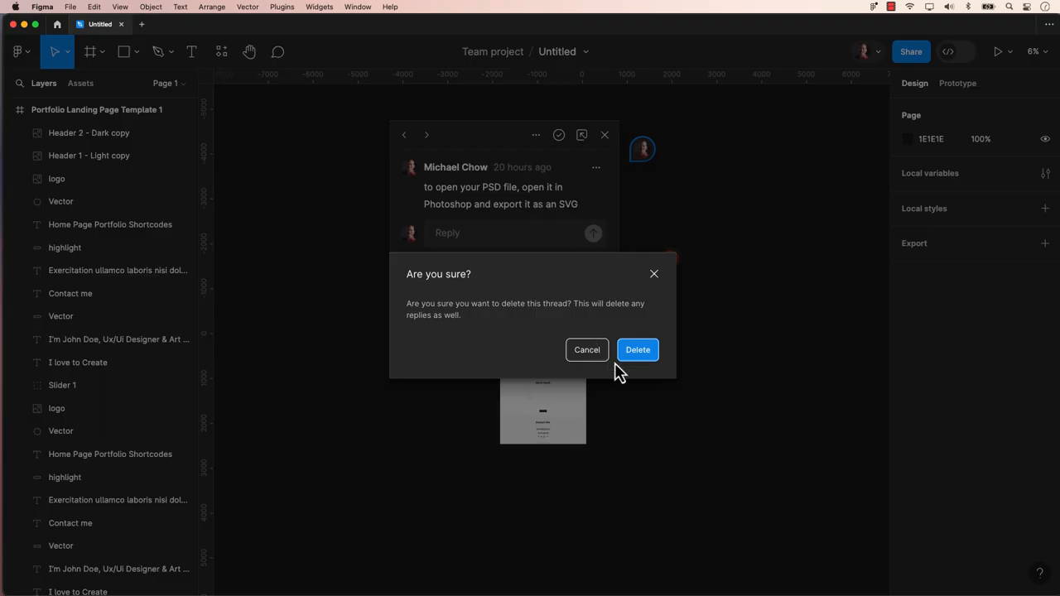
click(636, 349)
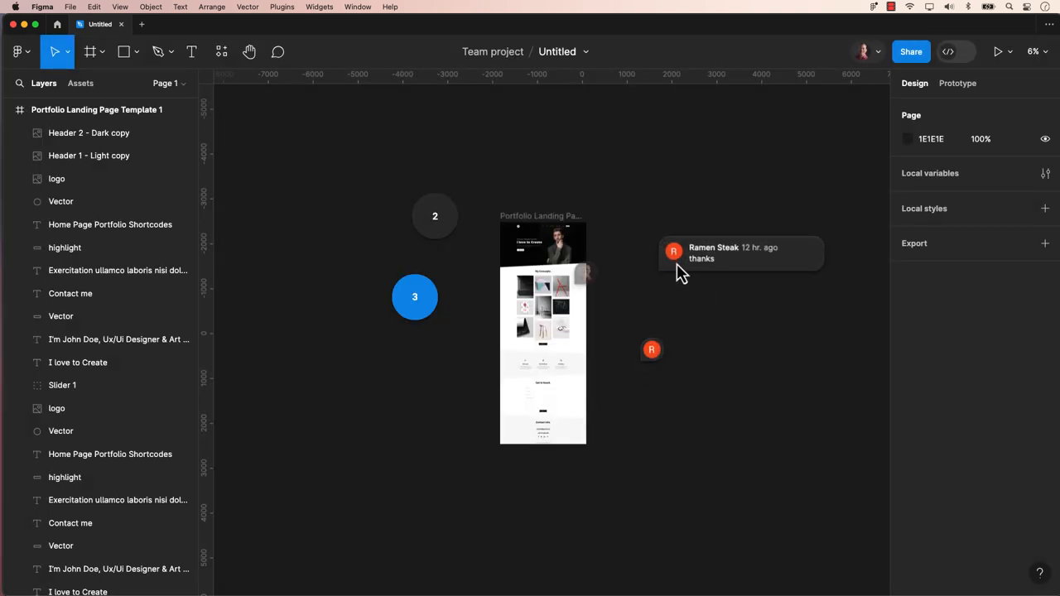